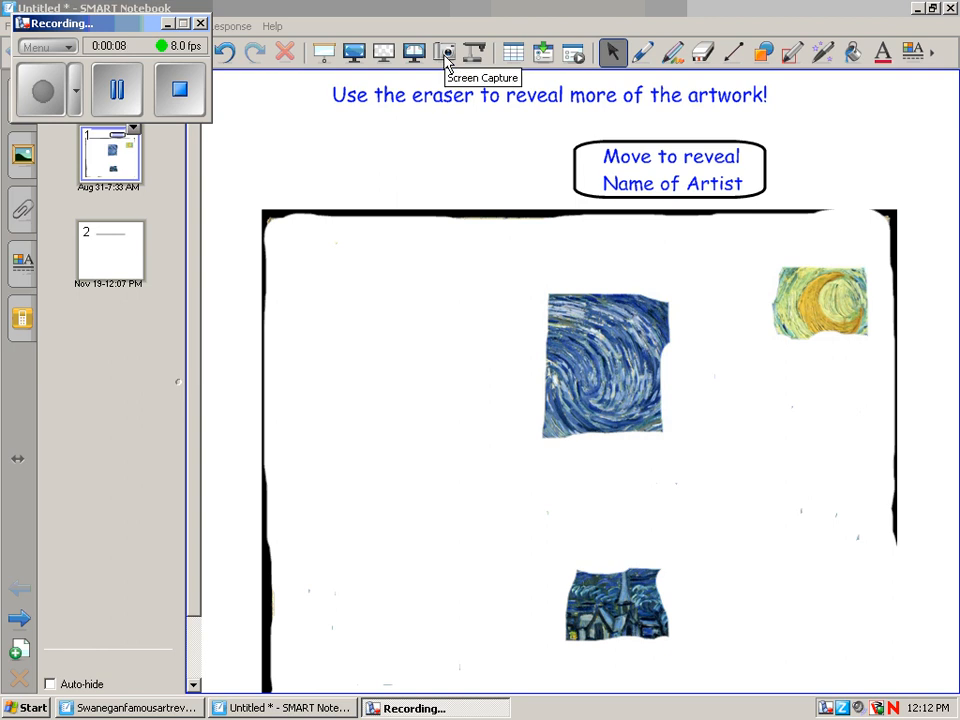
{"action": "mouse_move", "coordinate": [437, 172]}
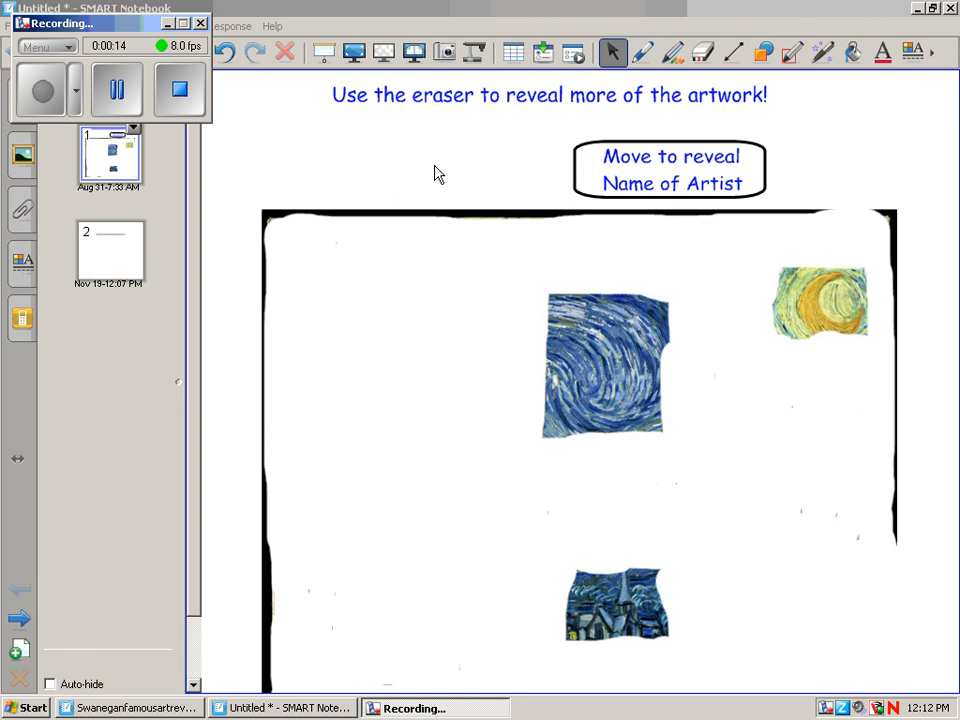
{"action": "mouse_move", "coordinate": [683, 311]}
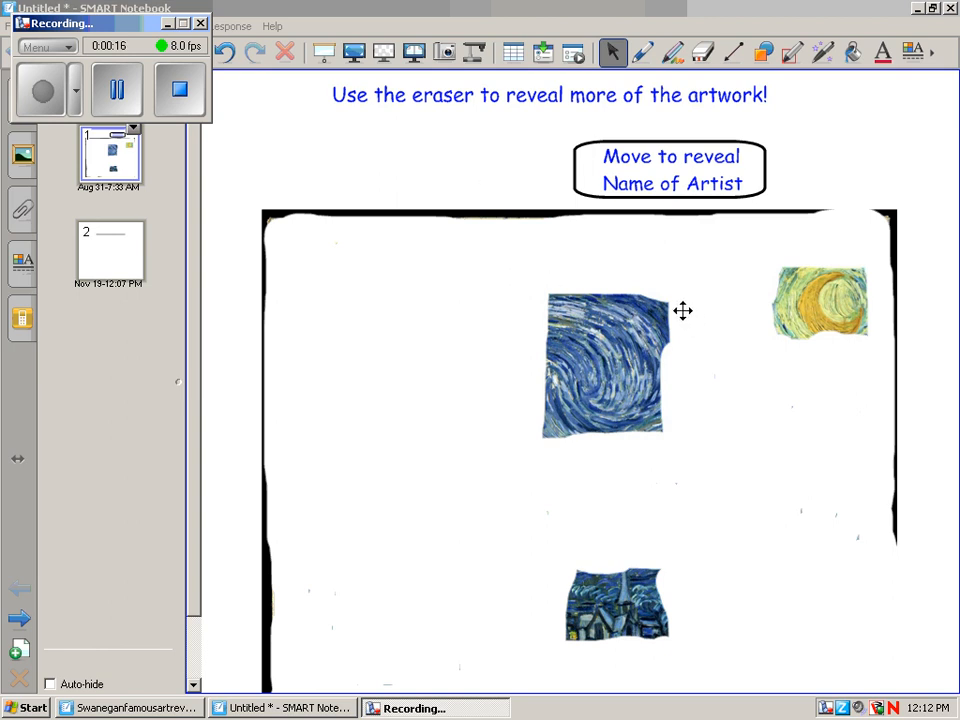
{"action": "mouse_move", "coordinate": [687, 435]}
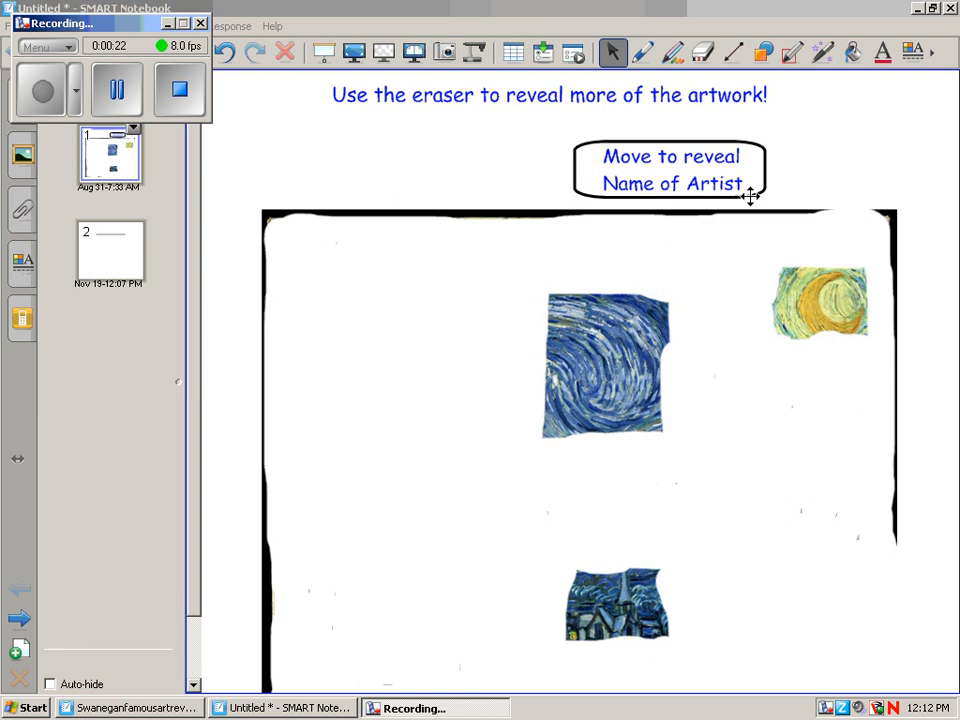
Review page 1 and activate the Eraser tool
{"action": "left_click", "coordinate": [703, 52]}
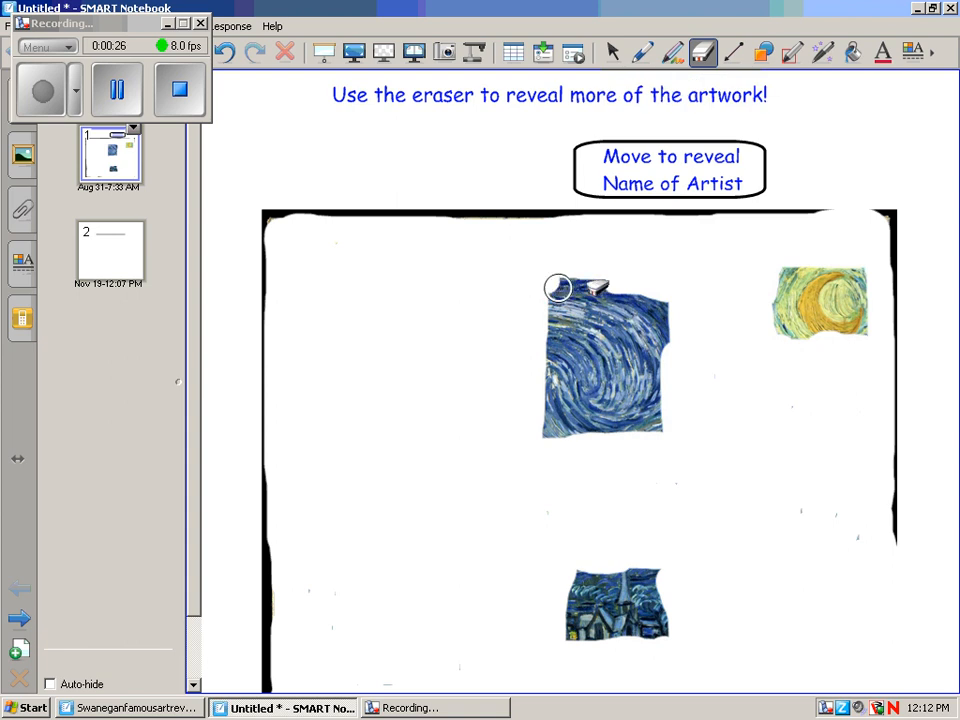
Erase the white cover on all sides of the swirl painting, then return to Select
{"action": "left_click_drag", "start_coordinate": [558, 288], "coordinate": [680, 362]}
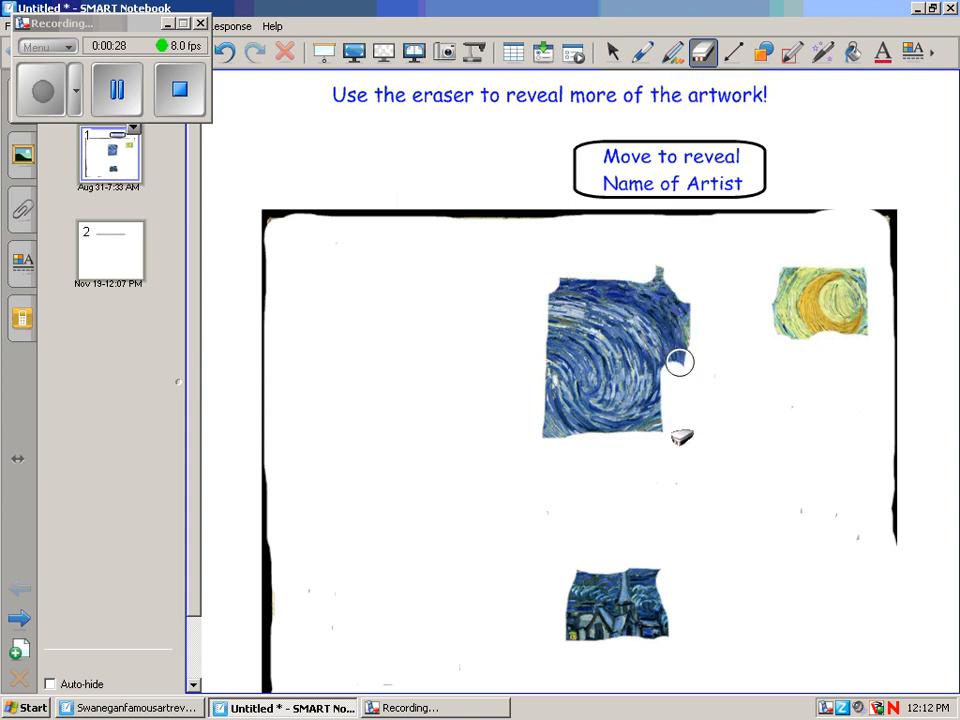
{"action": "left_click_drag", "start_coordinate": [680, 362], "coordinate": [585, 450]}
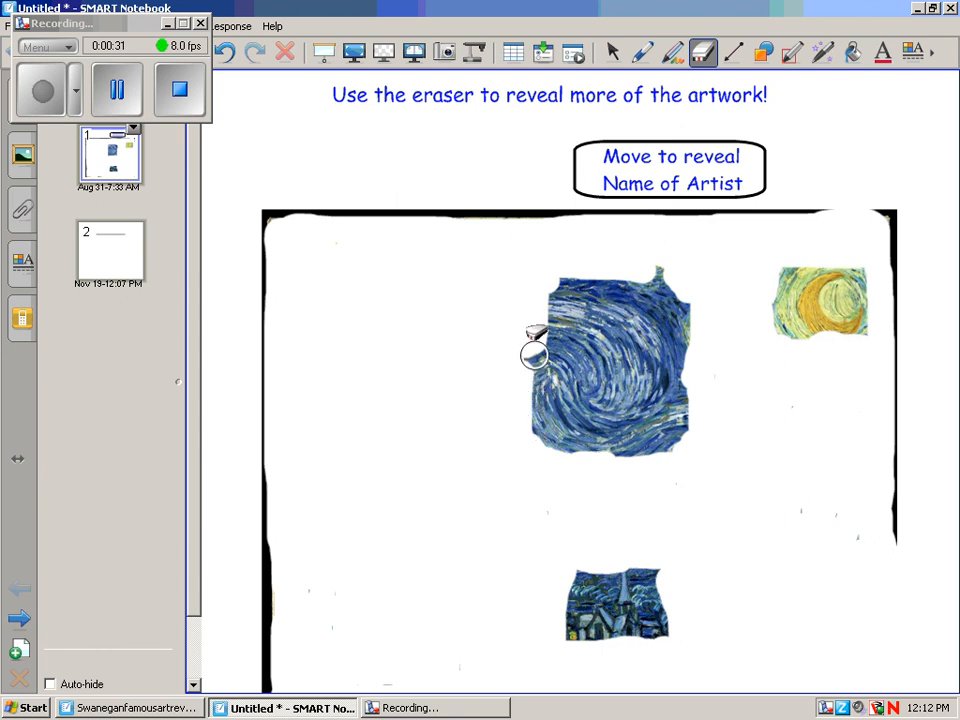
{"action": "left_click_drag", "start_coordinate": [535, 355], "coordinate": [600, 270]}
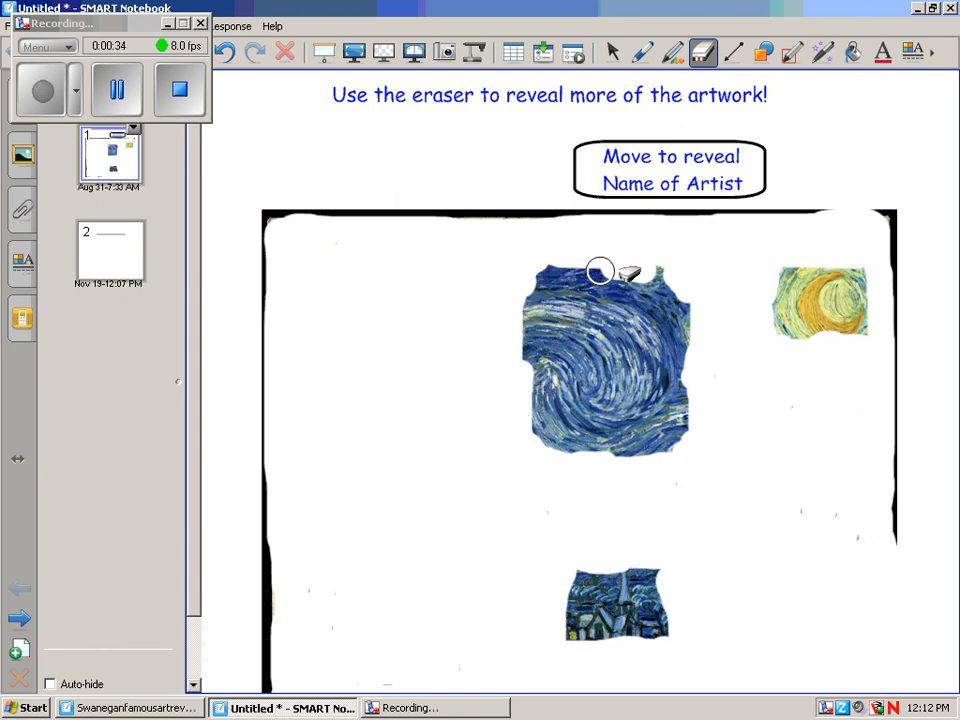
{"action": "left_click_drag", "start_coordinate": [600, 270], "coordinate": [697, 338]}
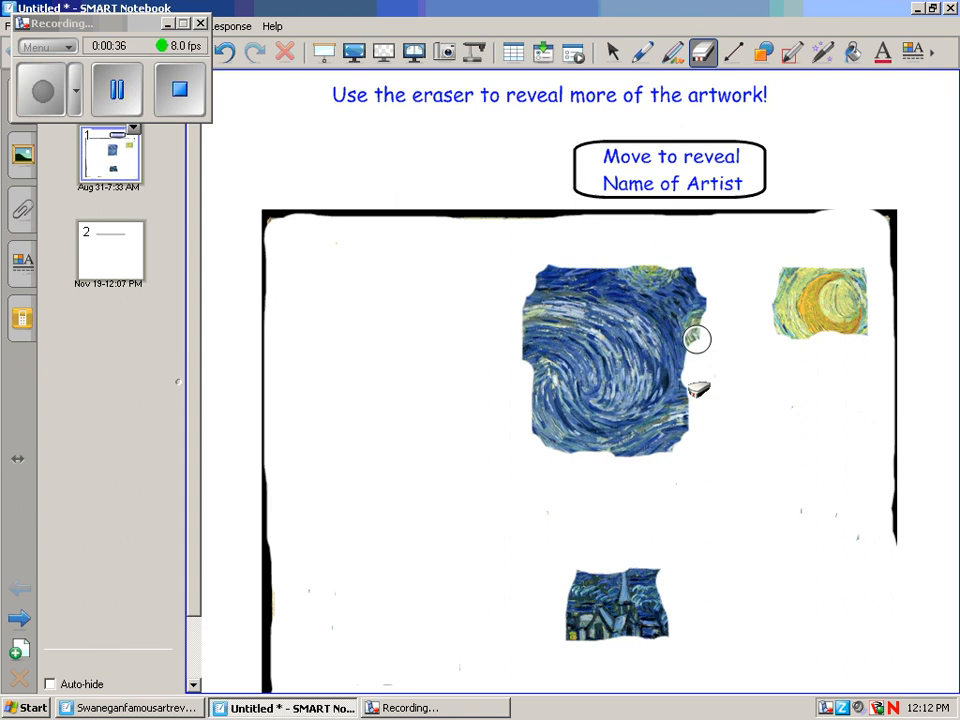
{"action": "left_click_drag", "start_coordinate": [697, 340], "coordinate": [677, 462]}
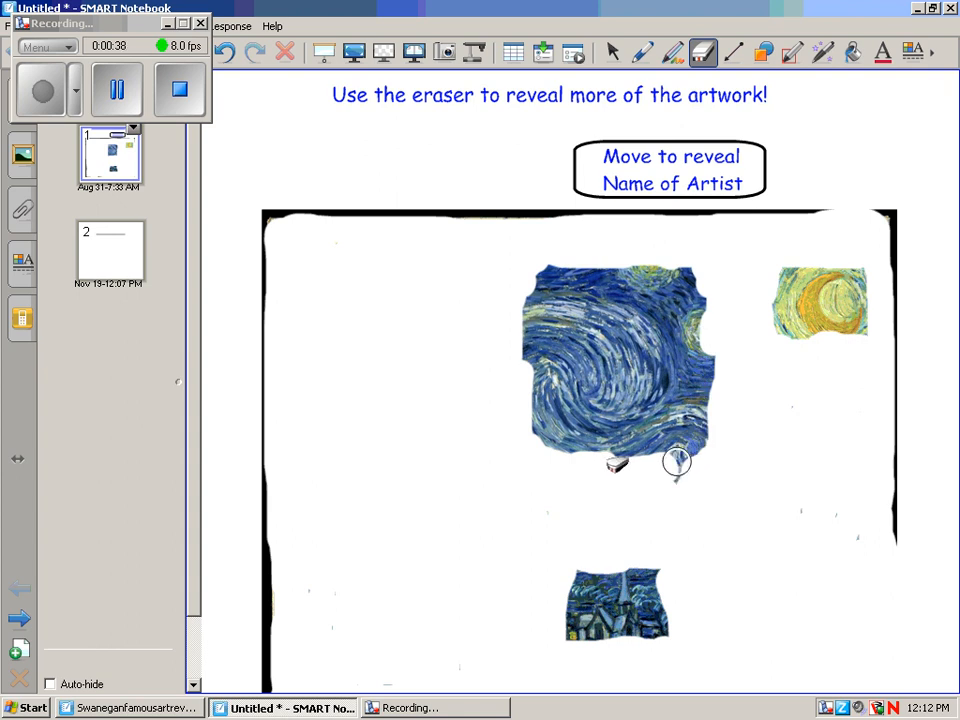
{"action": "left_click_drag", "start_coordinate": [677, 462], "coordinate": [542, 453]}
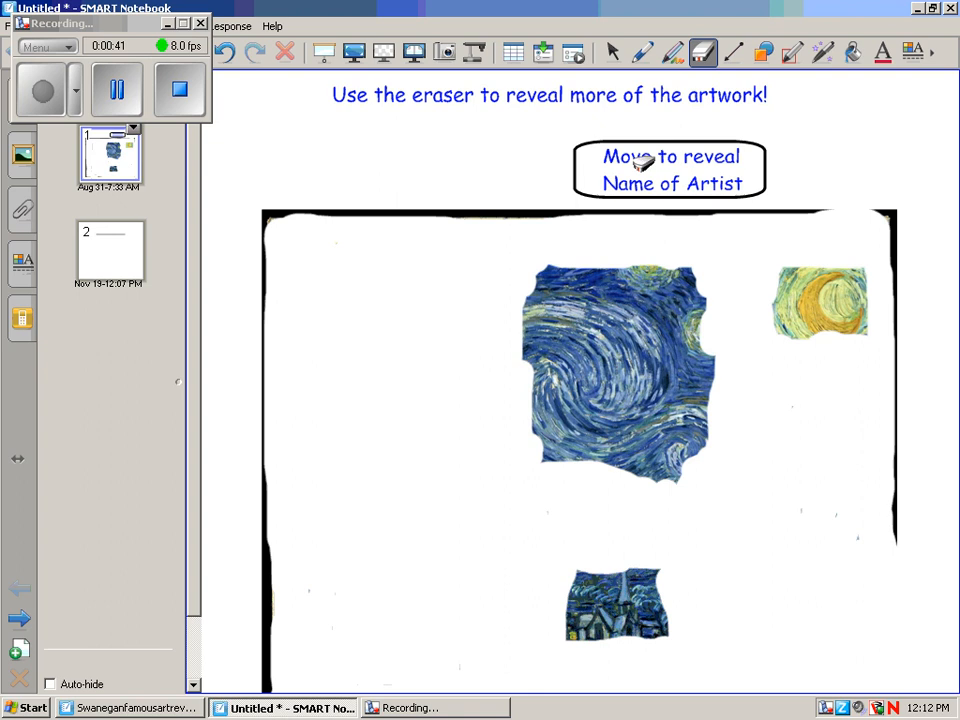
{"action": "left_click", "coordinate": [612, 52]}
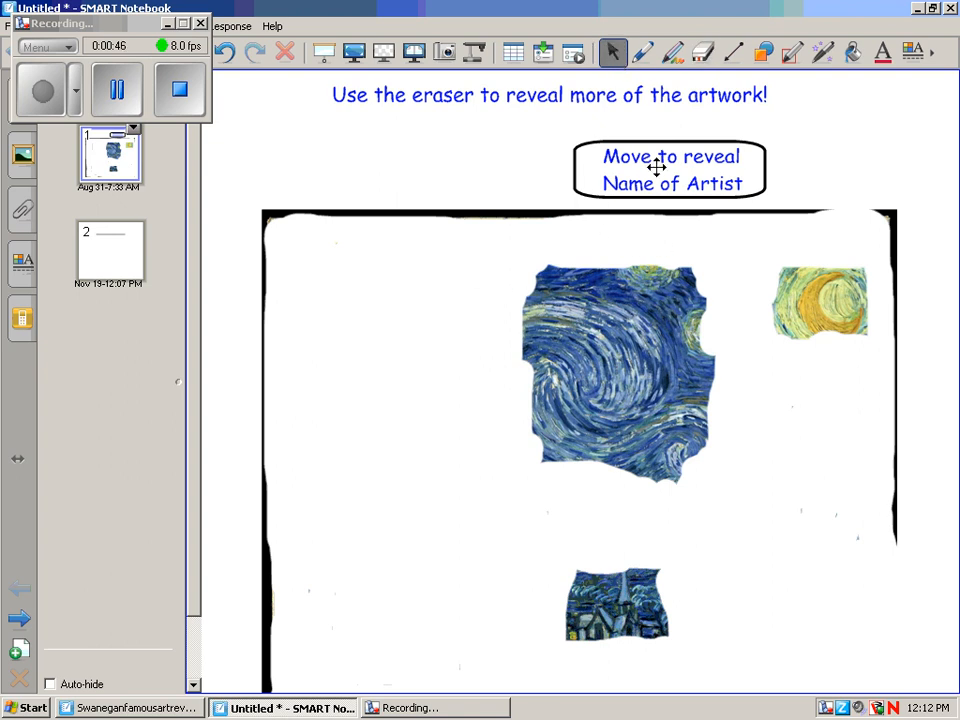
Drag the 'Move to reveal' box up and right to uncover 'Van Gogh'
{"action": "left_click_drag", "start_coordinate": [668, 170], "coordinate": [697, 157]}
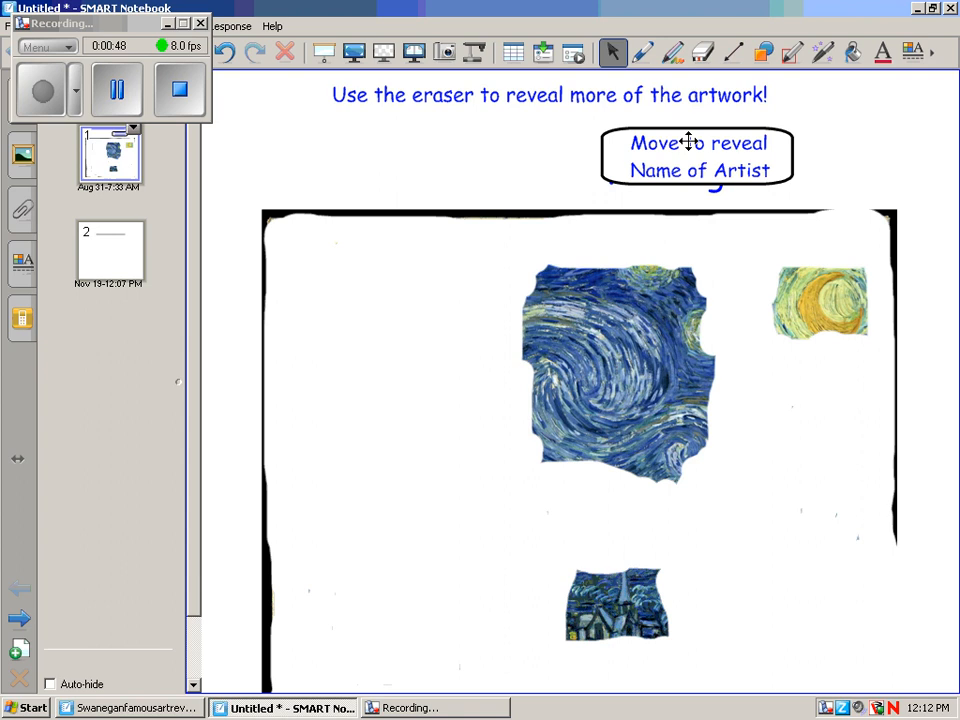
{"action": "left_click_drag", "start_coordinate": [697, 157], "coordinate": [797, 133]}
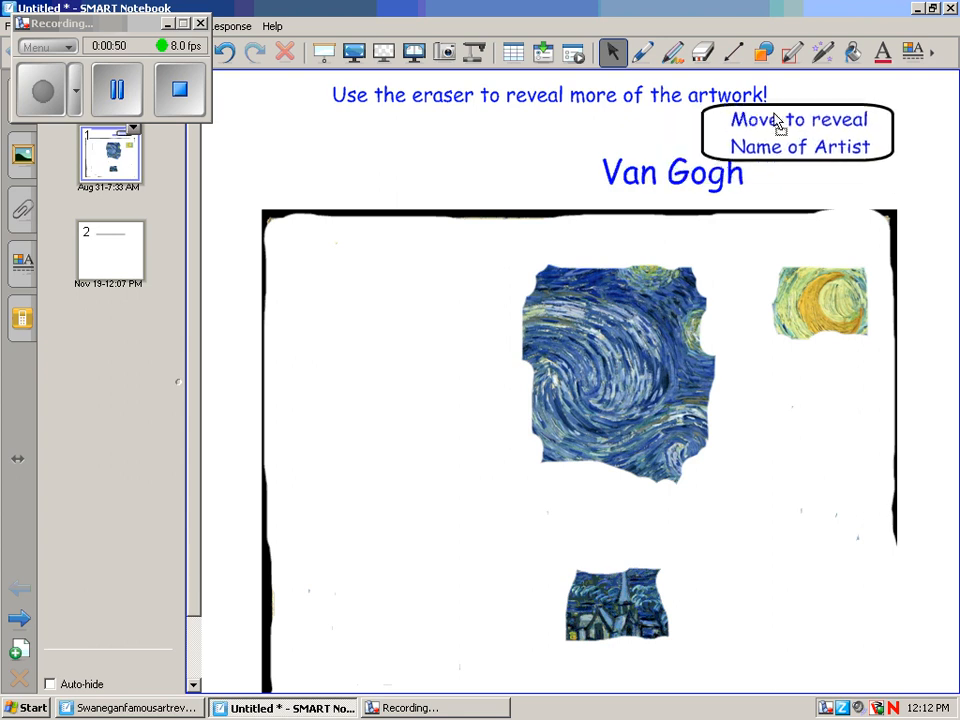
{"action": "left_click_drag", "start_coordinate": [797, 132], "coordinate": [810, 128]}
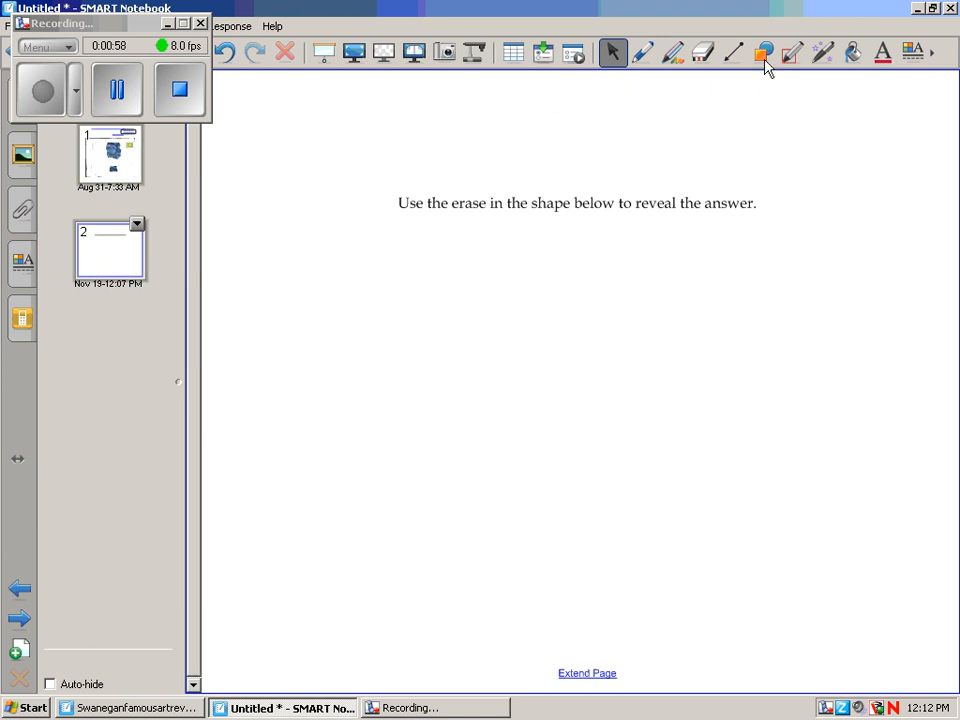
Draw a rounded rectangle below the instruction sentence and type 'Answer' inside it
{"action": "left_click", "coordinate": [763, 52]}
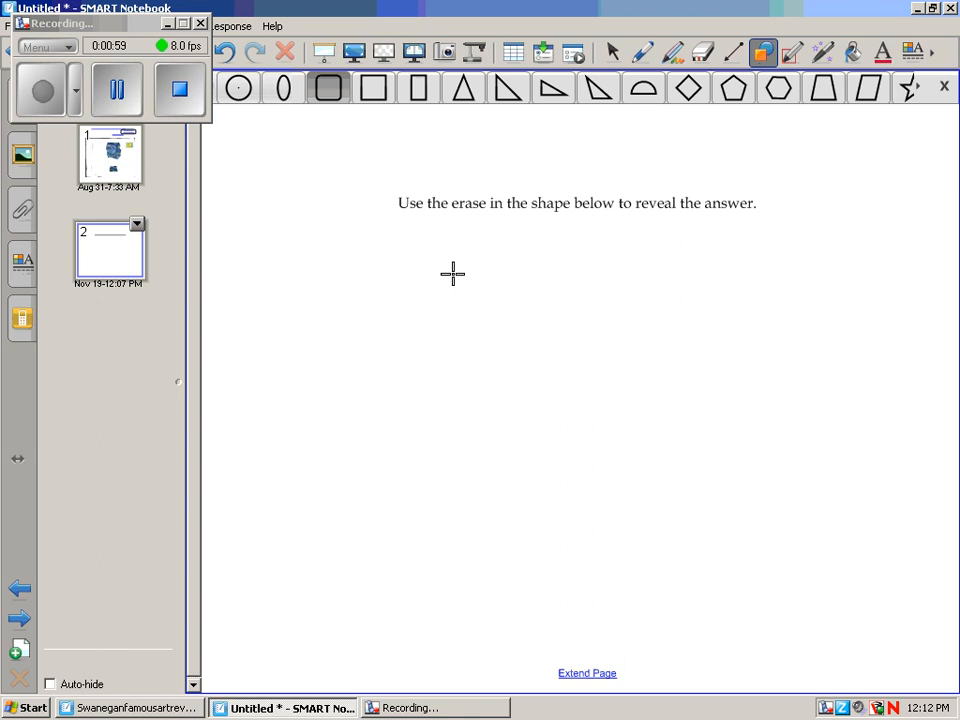
{"action": "left_click_drag", "start_coordinate": [455, 270], "coordinate": [687, 340]}
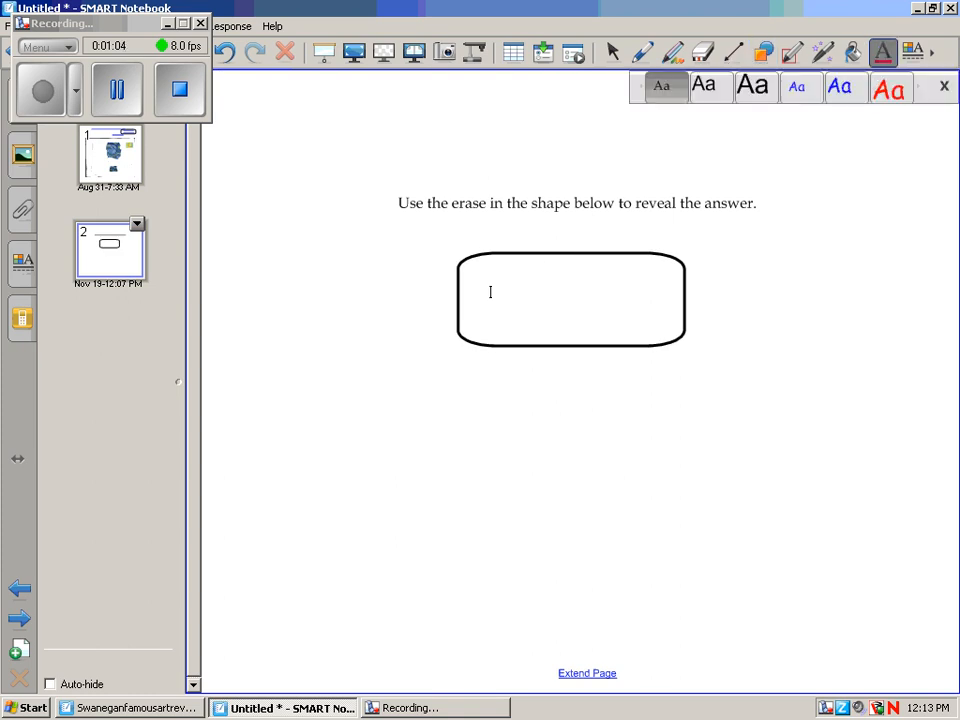
{"action": "type", "text": "A"}
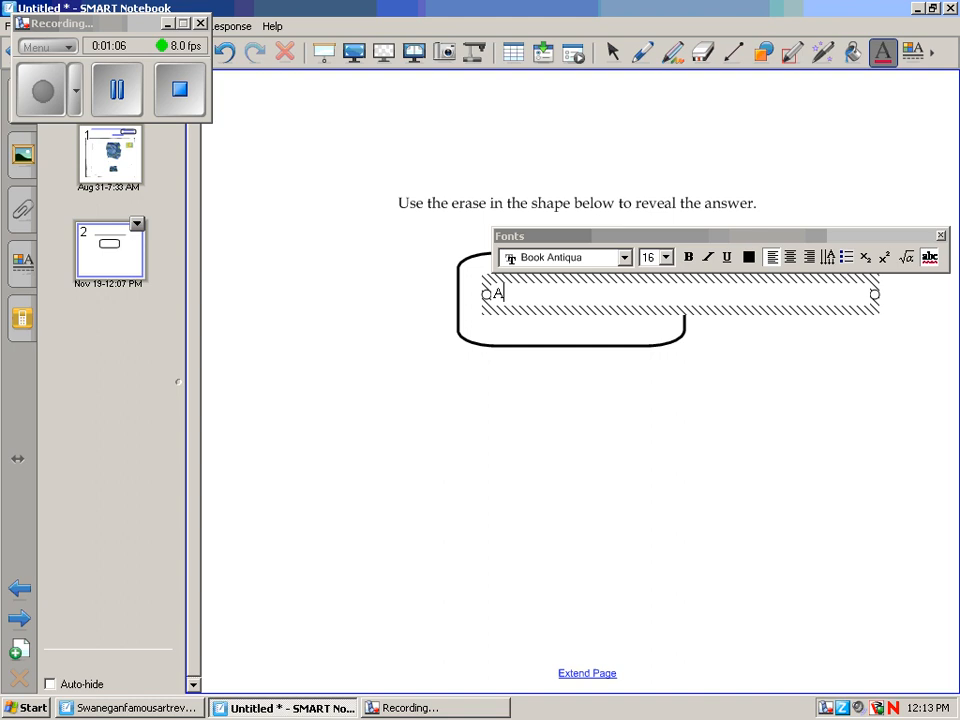
{"action": "type", "text": "nswer"}
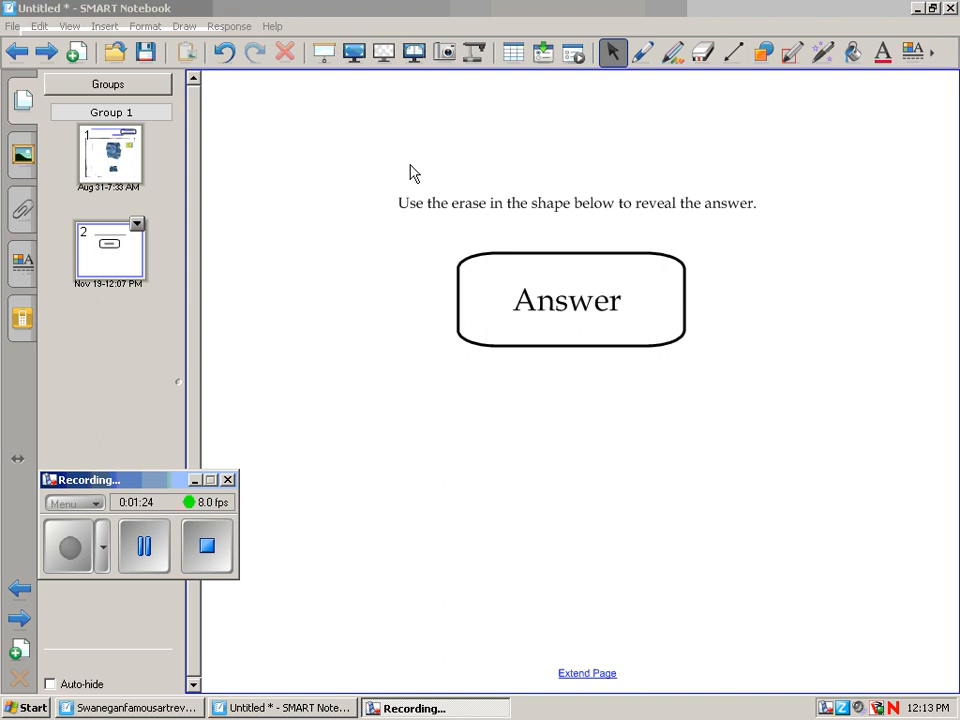
{"action": "mouse_move", "coordinate": [645, 60]}
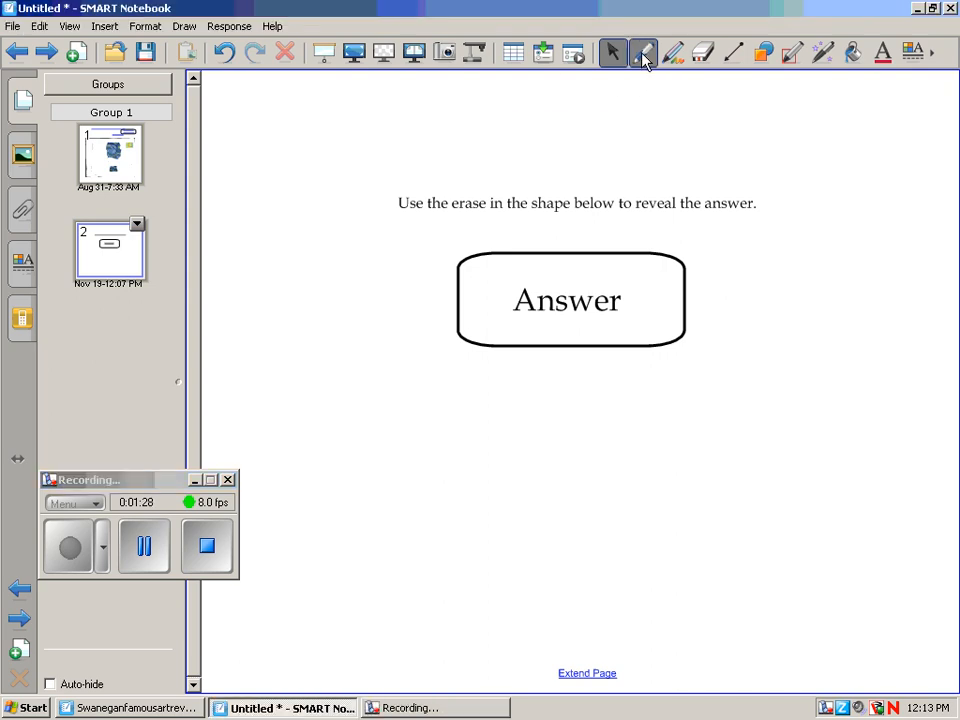
Set the pen to a very thick white line style for covering 'Answer'
{"action": "left_click", "coordinate": [672, 52]}
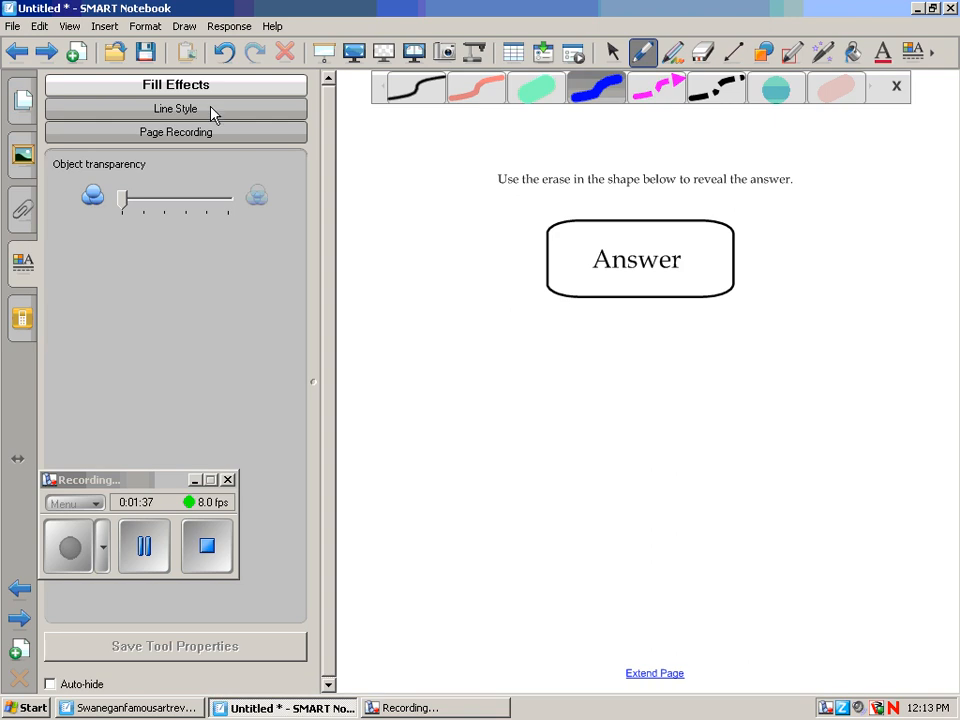
{"action": "left_click", "coordinate": [176, 108]}
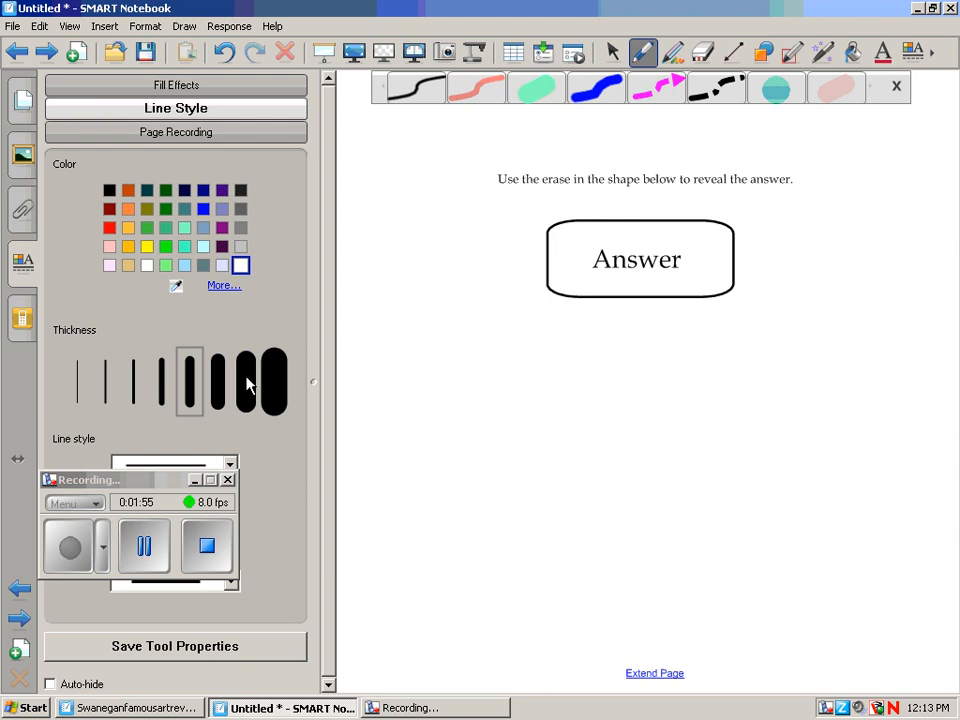
{"action": "left_click", "coordinate": [246, 381]}
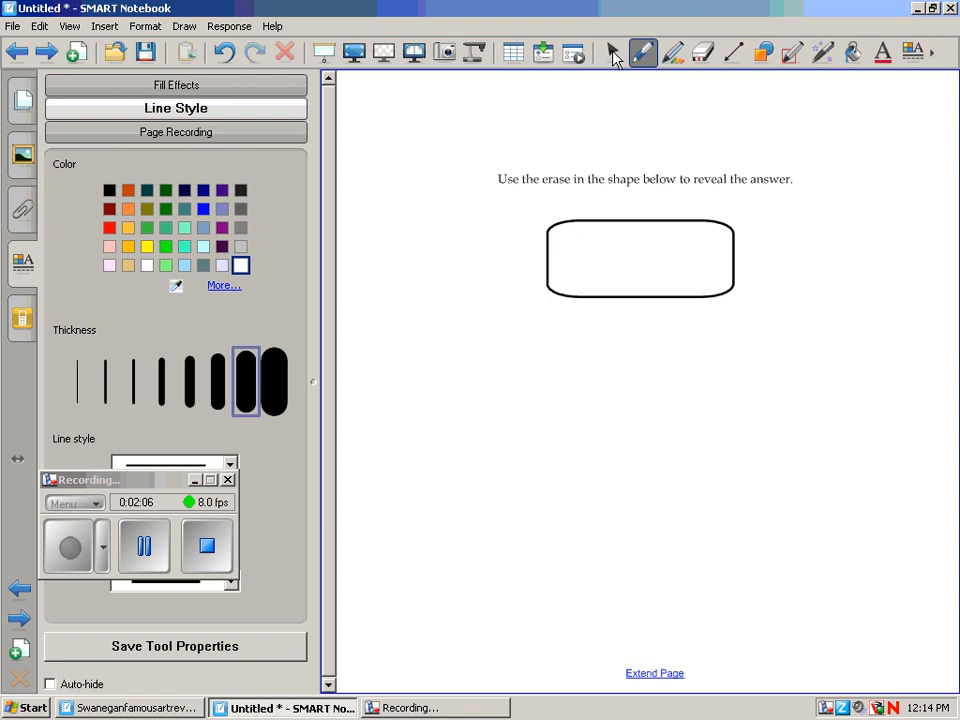
{"action": "left_click", "coordinate": [612, 53]}
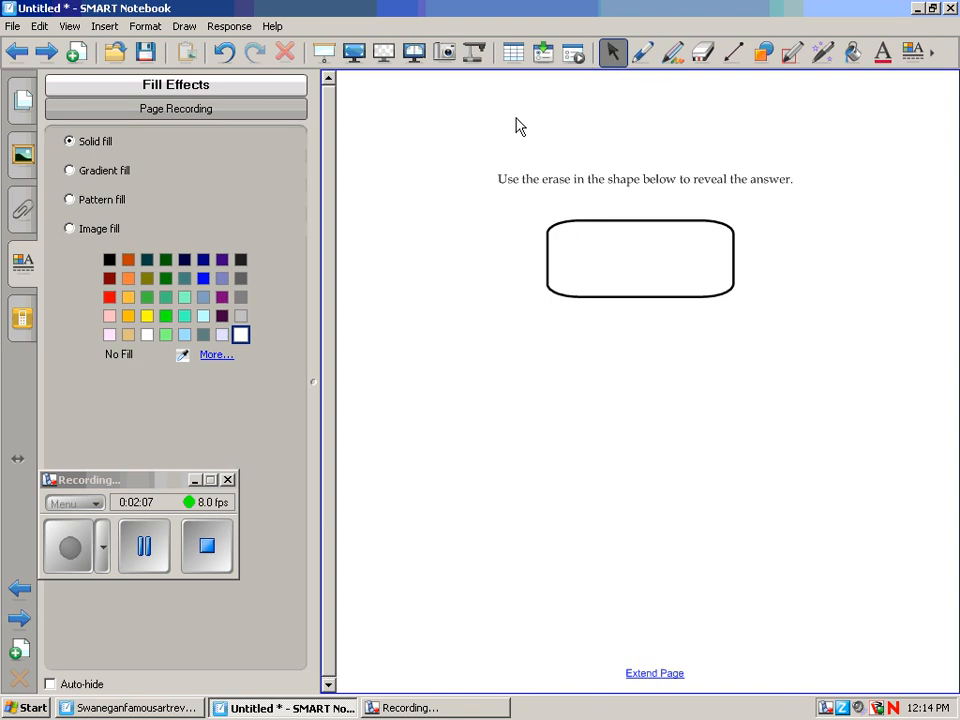
{"action": "mouse_move", "coordinate": [402, 464]}
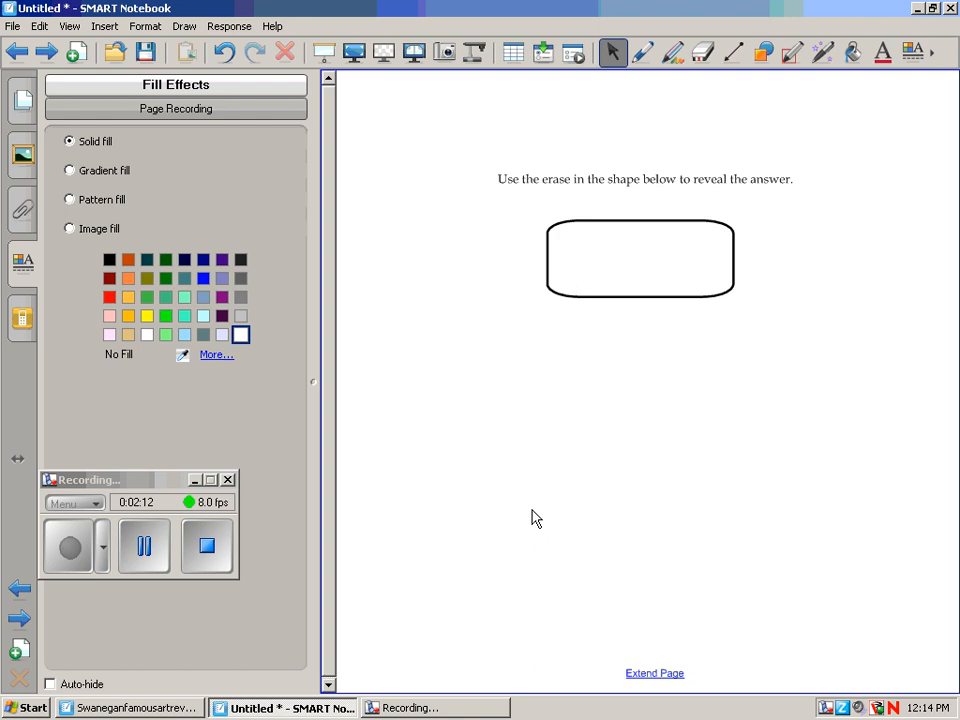
{"action": "mouse_move", "coordinate": [540, 503]}
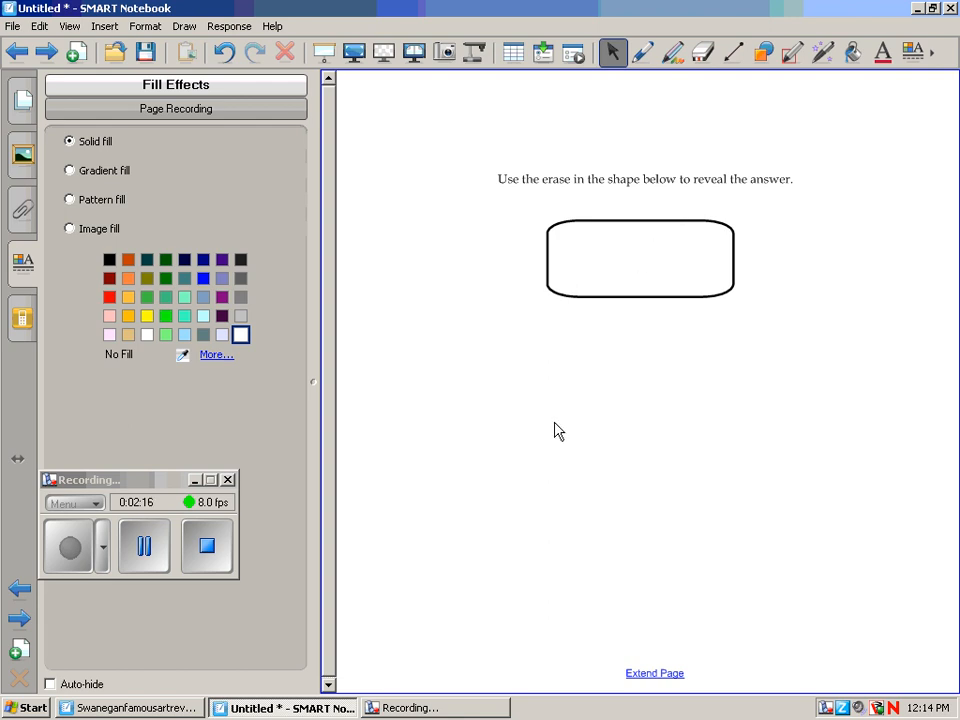
{"action": "mouse_move", "coordinate": [716, 108]}
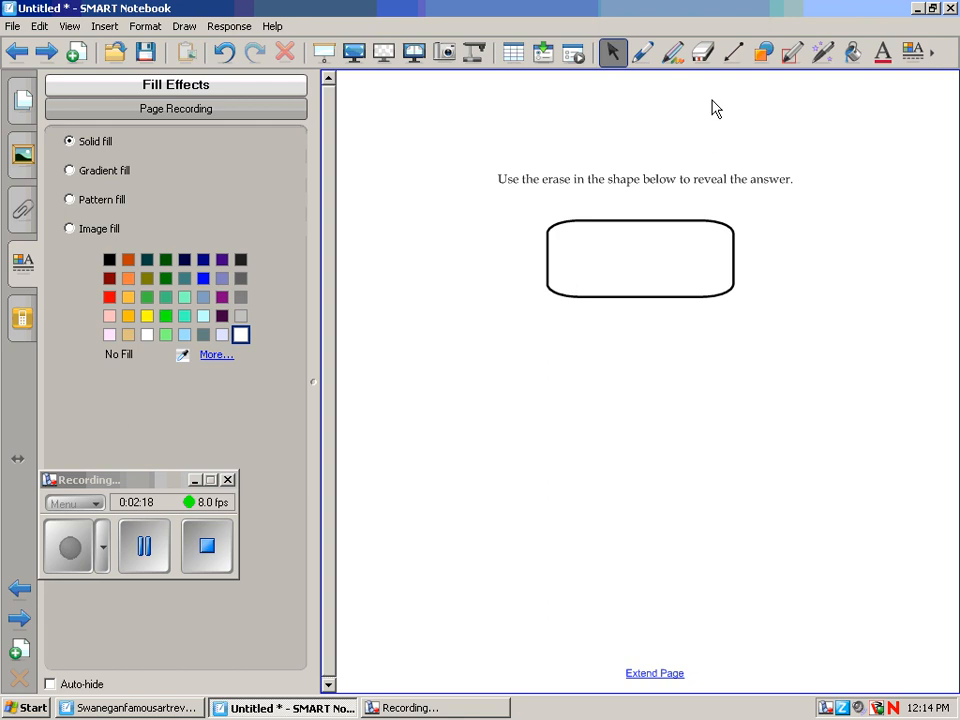
Drag the eraser across the rounded box until 'Answer' is fully revealed
{"action": "left_click", "coordinate": [702, 52]}
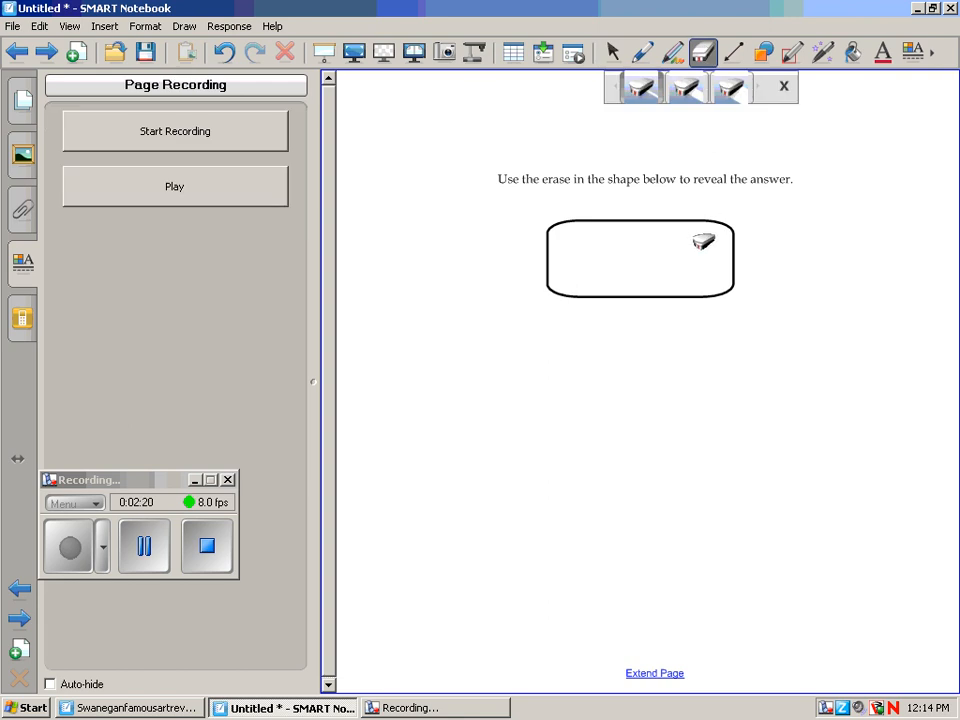
{"action": "left_click_drag", "start_coordinate": [703, 241], "coordinate": [653, 268]}
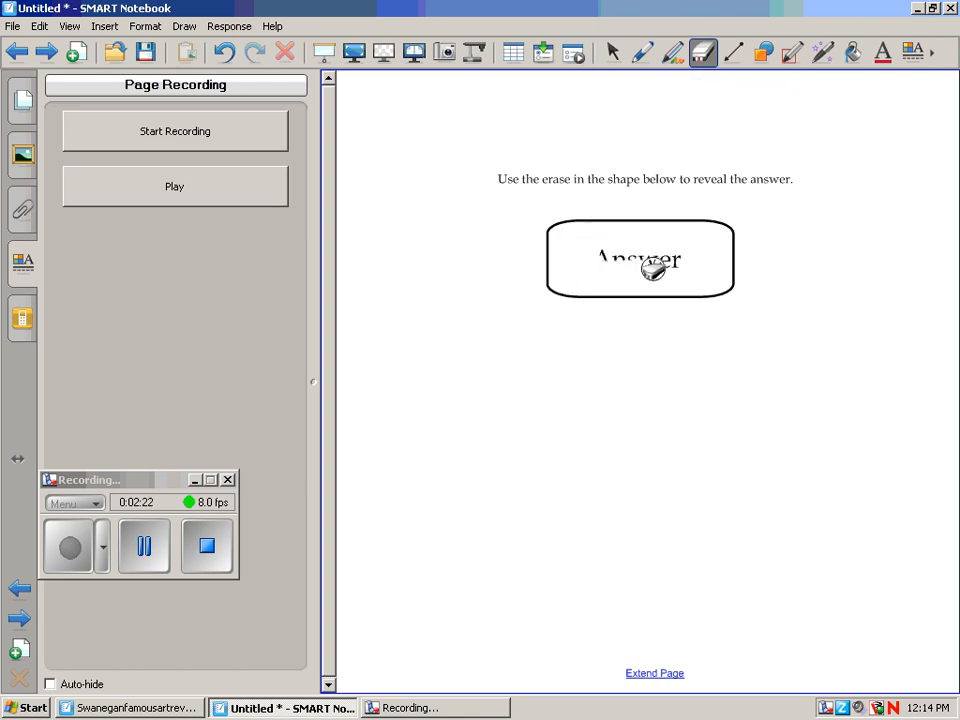
{"action": "left_click_drag", "start_coordinate": [650, 268], "coordinate": [585, 262]}
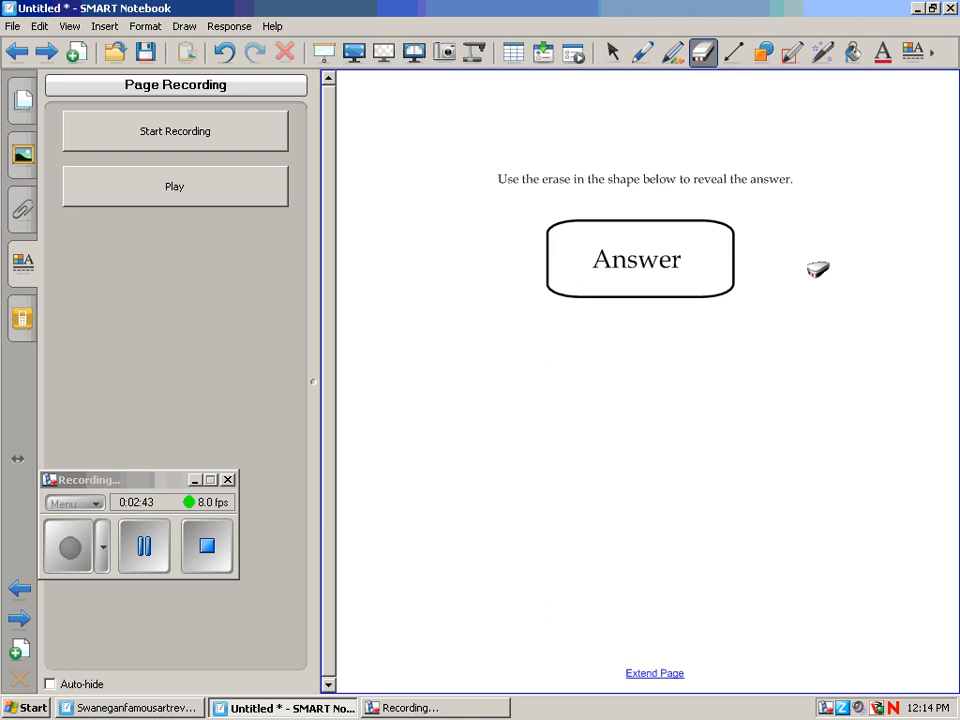
{"action": "mouse_move", "coordinate": [660, 353]}
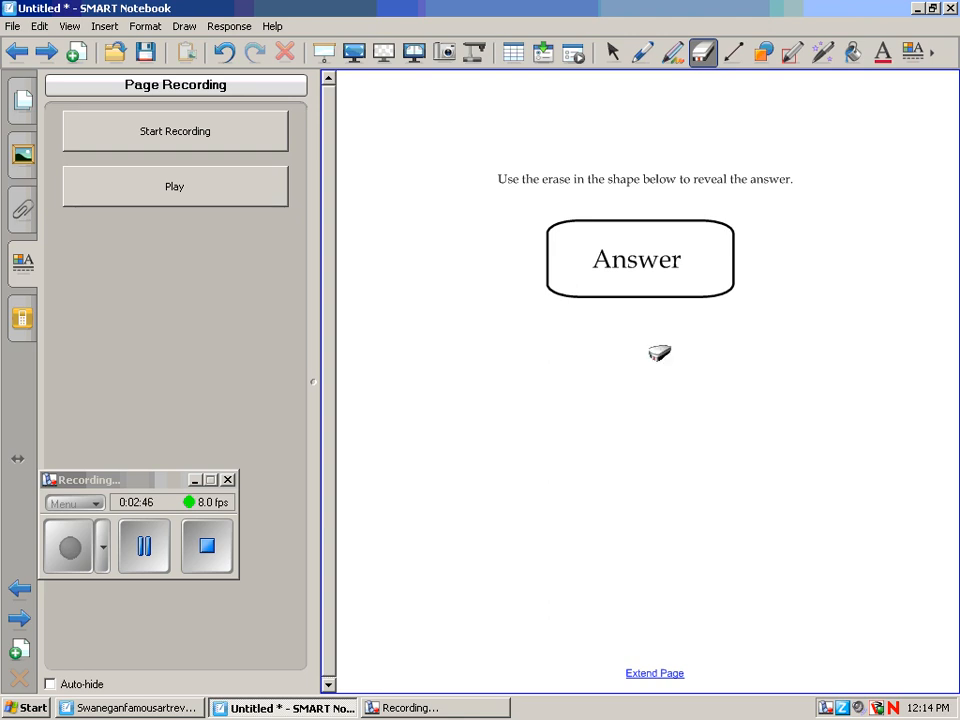